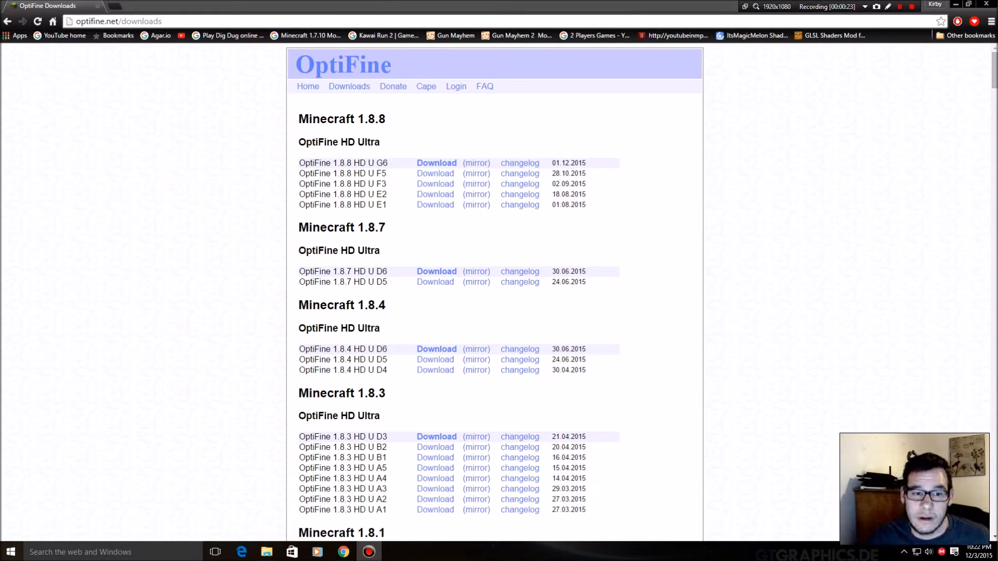
- Download OptiFine_1.8.8_HD_U_G6.jar from optifine.net, passing through the adf.ly redirect
left_click(435, 163)
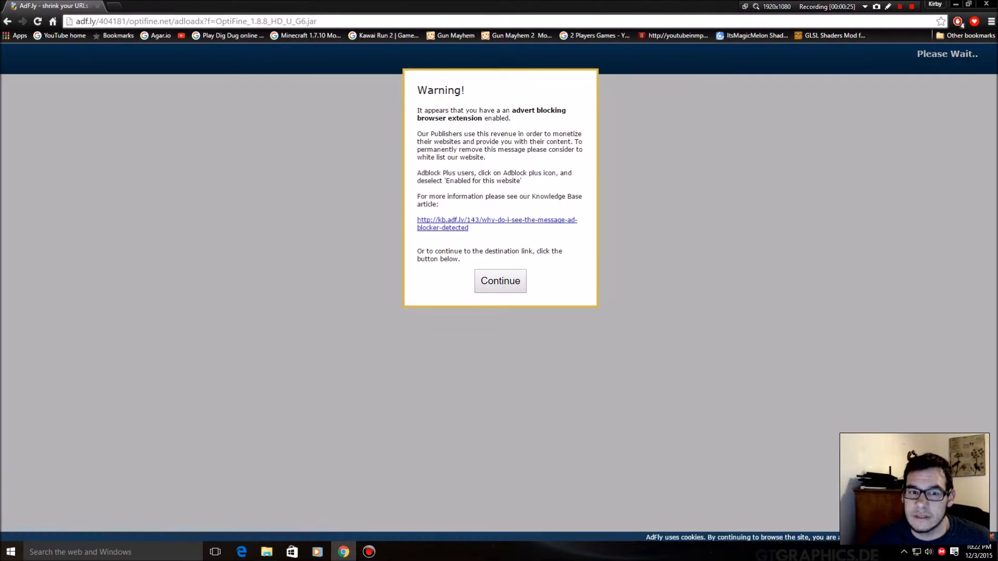
left_click(500, 281)
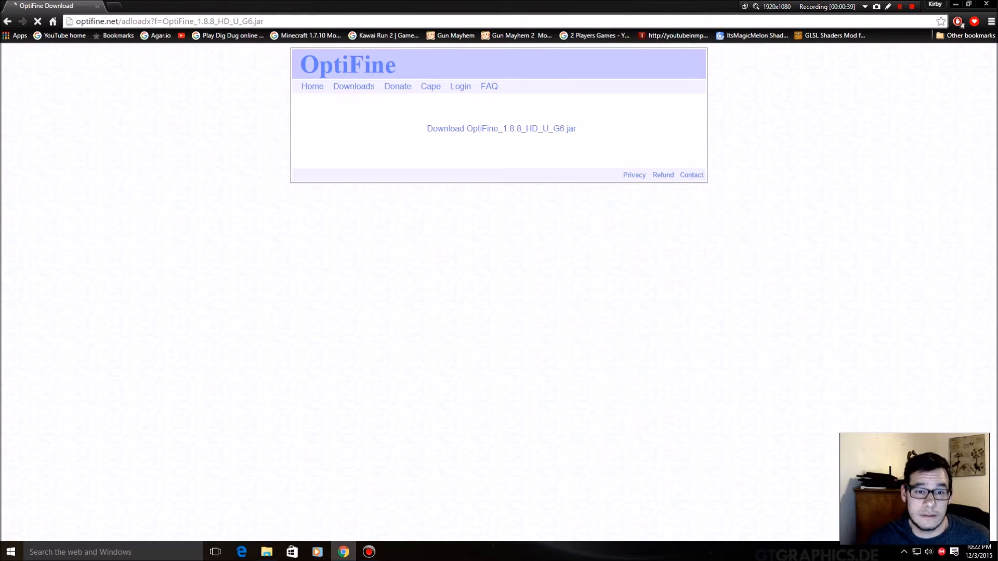
left_click(502, 129)
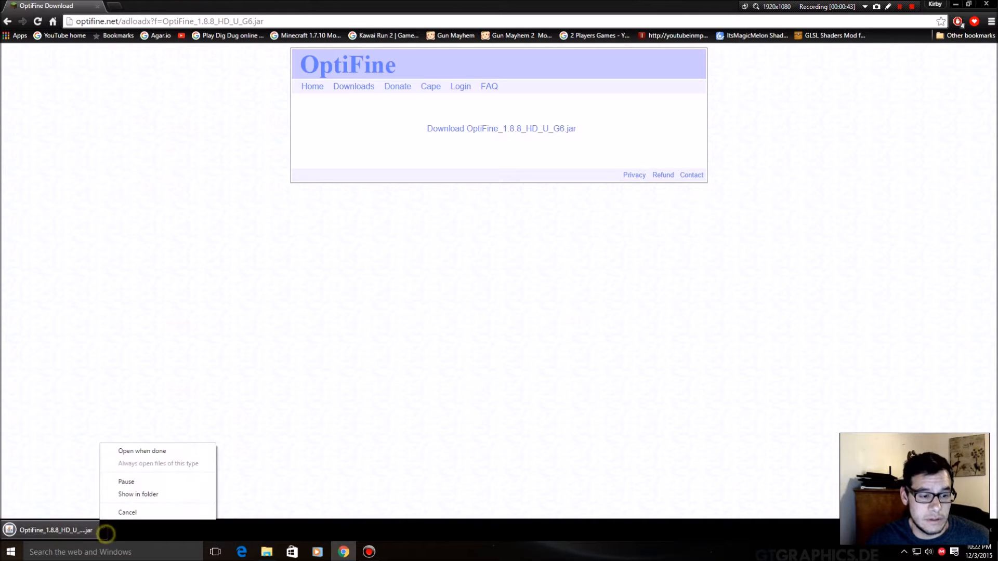
- Run the OptiFine_1.8.8_HD_U_G6.jar installer from its folder and confirm the successful install
left_click(138, 494)
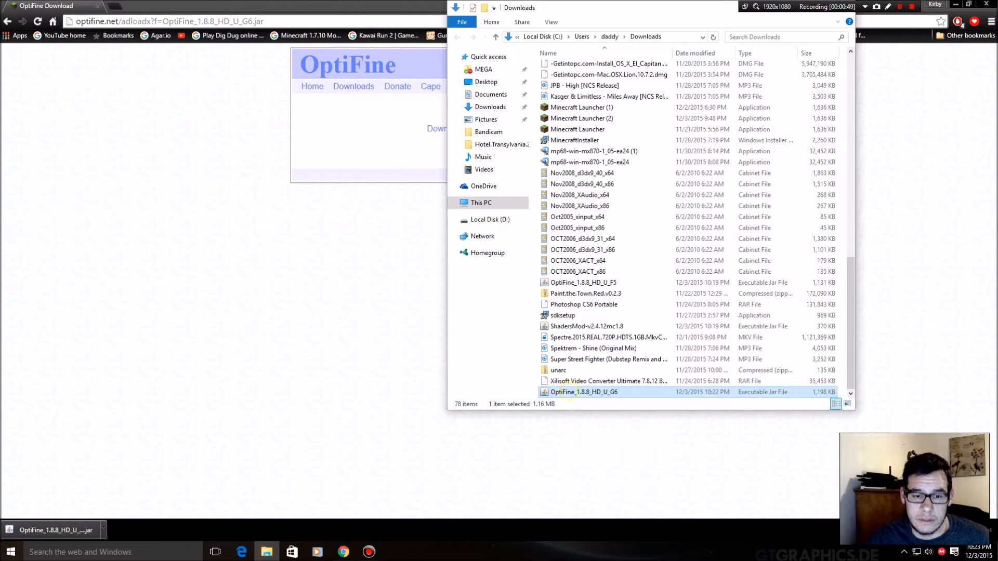
double_click(584, 392)
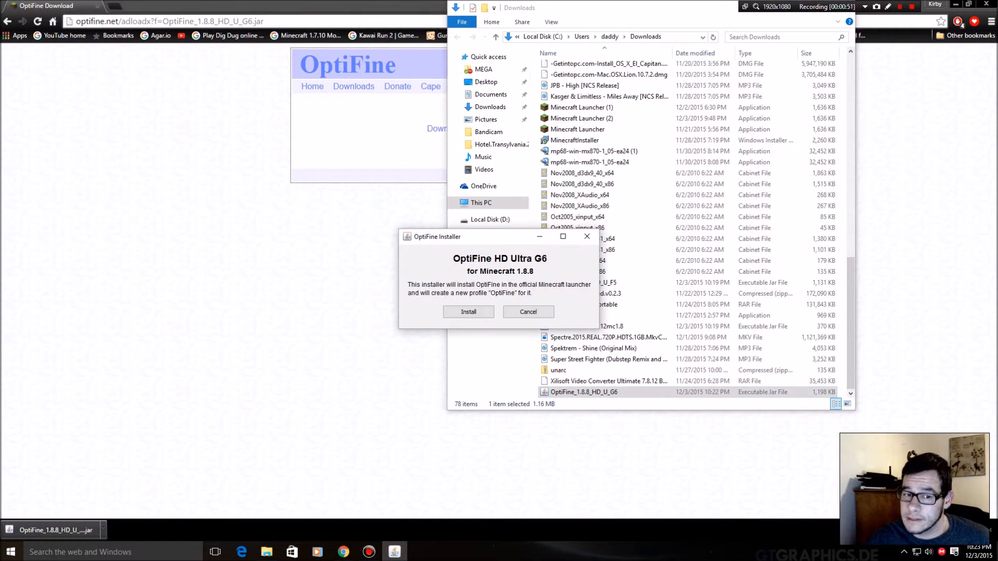
left_click(468, 312)
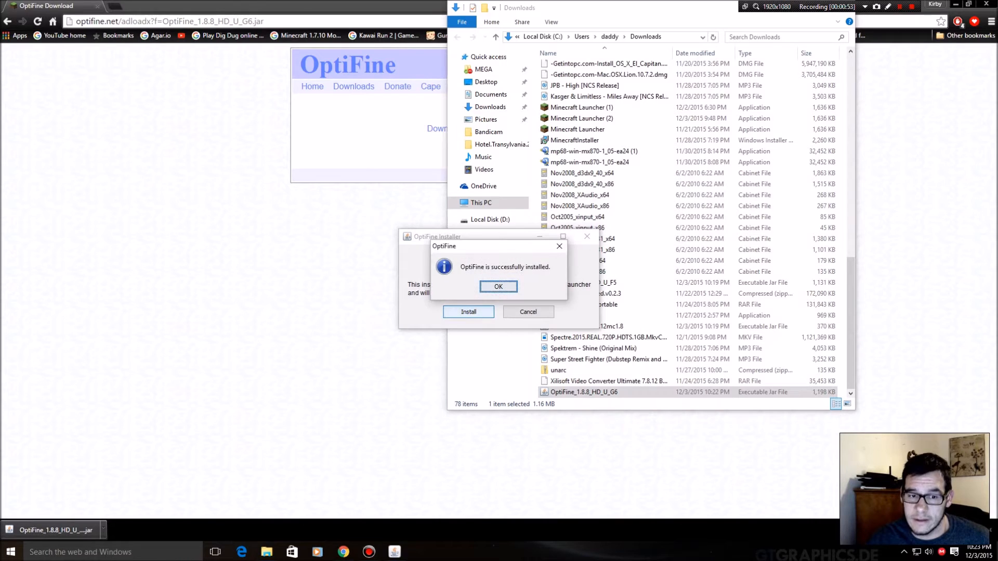
left_click(497, 286)
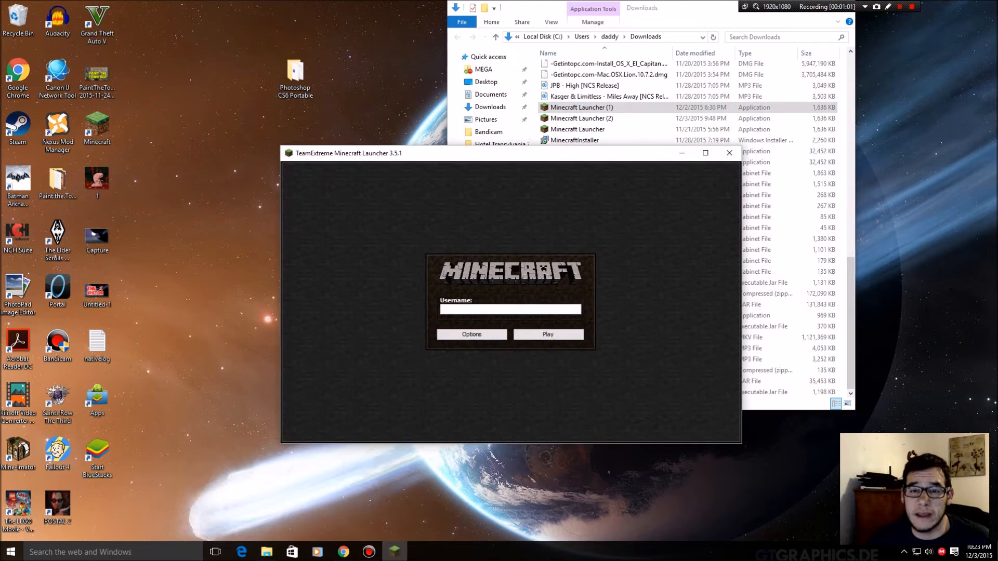
- Log in to the TeamExtreme launcher as 'kirby', leaving login options unchanged
left_click(729, 153)
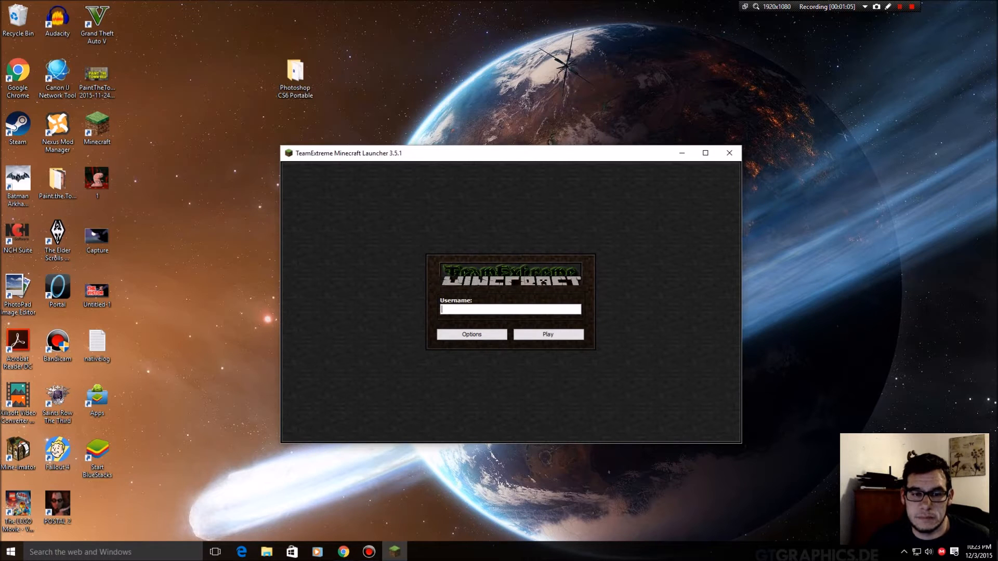
left_click(471, 334)
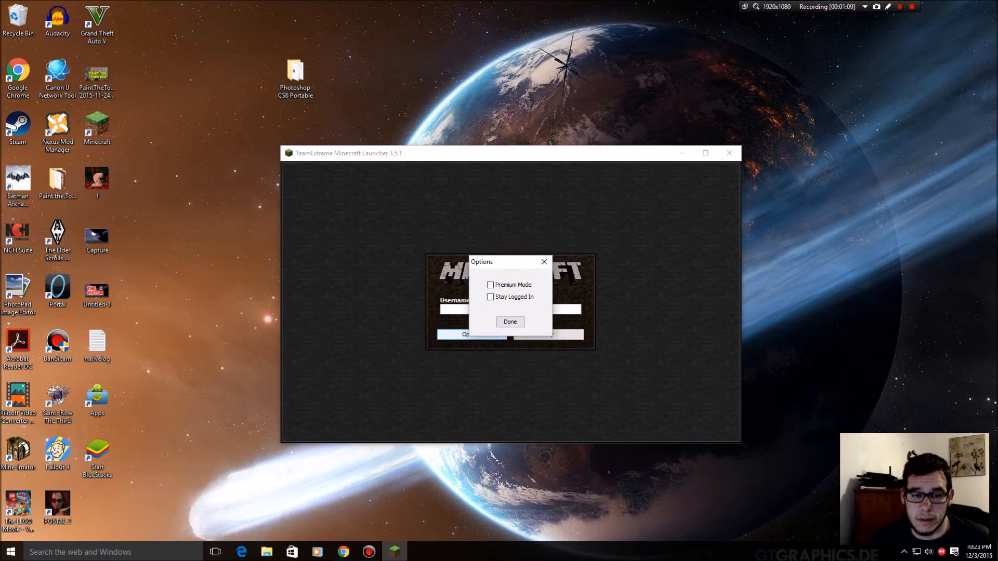
left_click(510, 322)
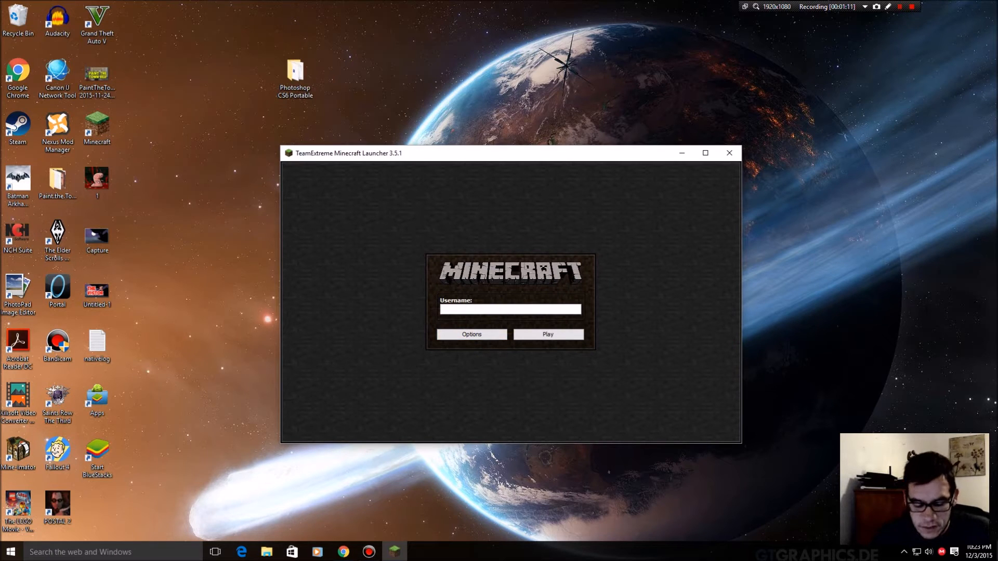
type("kirby")
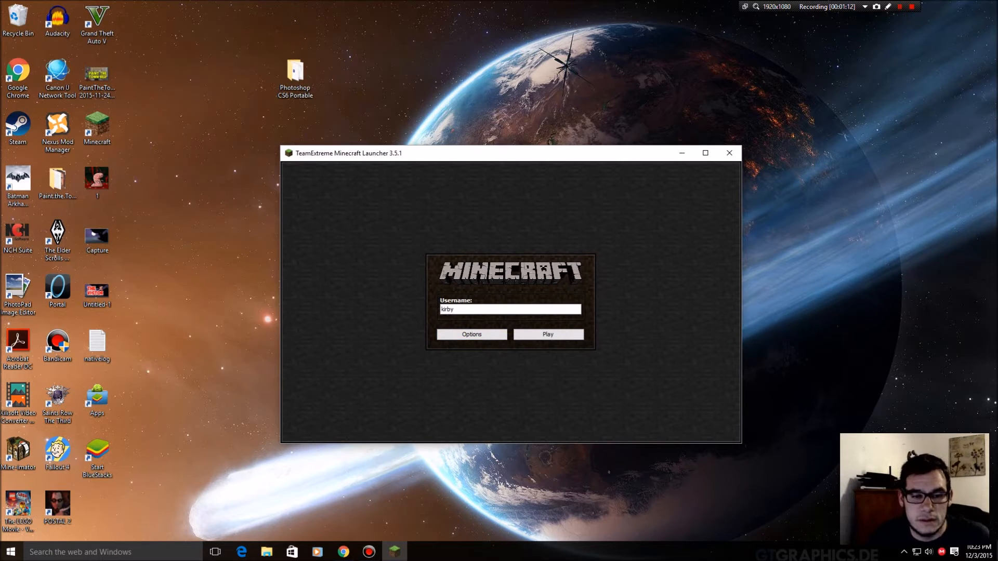
left_click(548, 334)
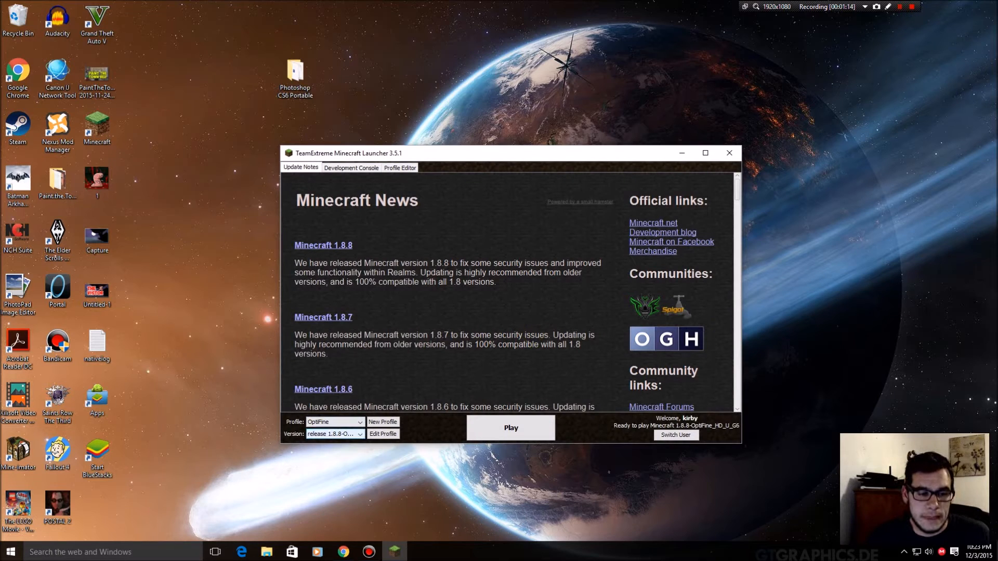
- Keep the OptiFine profile selected and launch Minecraft 1.8.8
left_click(357, 422)
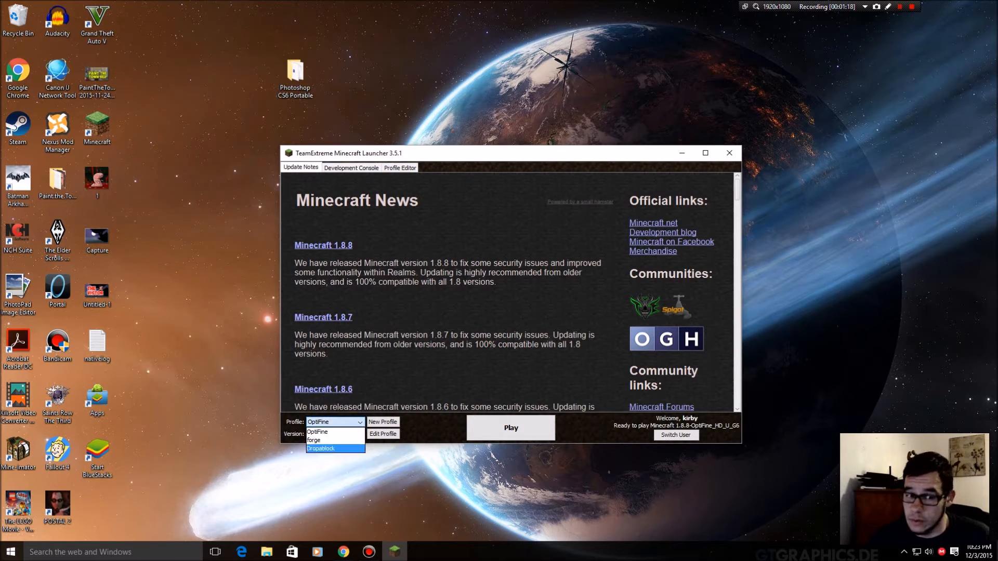
left_click(317, 432)
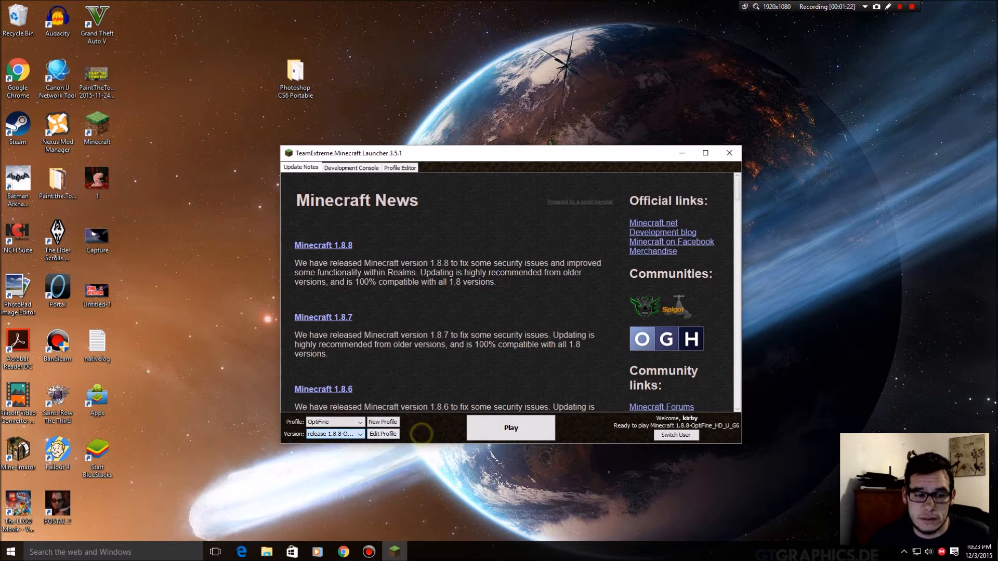
left_click(510, 427)
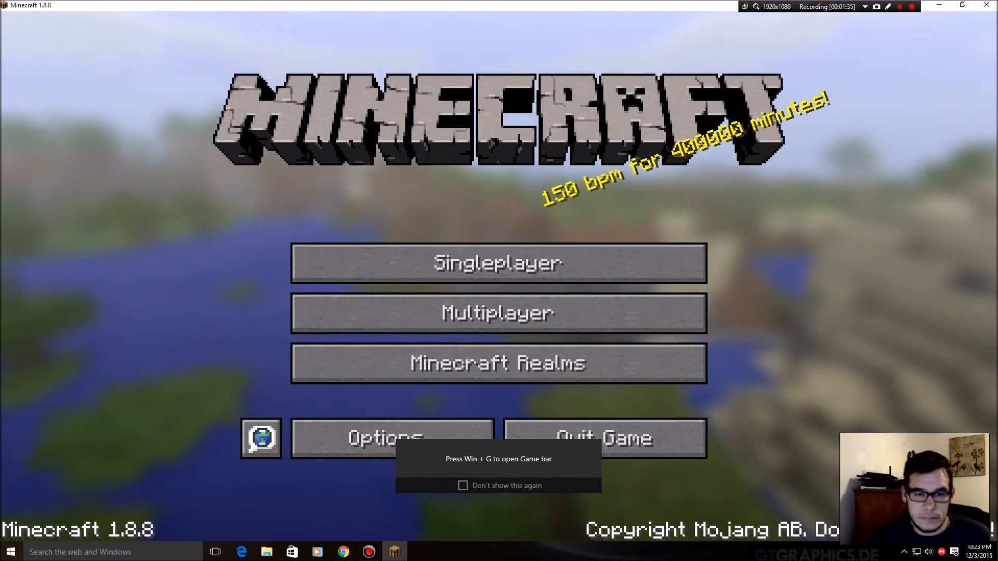
- Load the DUH!!! singleplayer world, check the inventory, then pause to the game menu
left_click(498, 263)
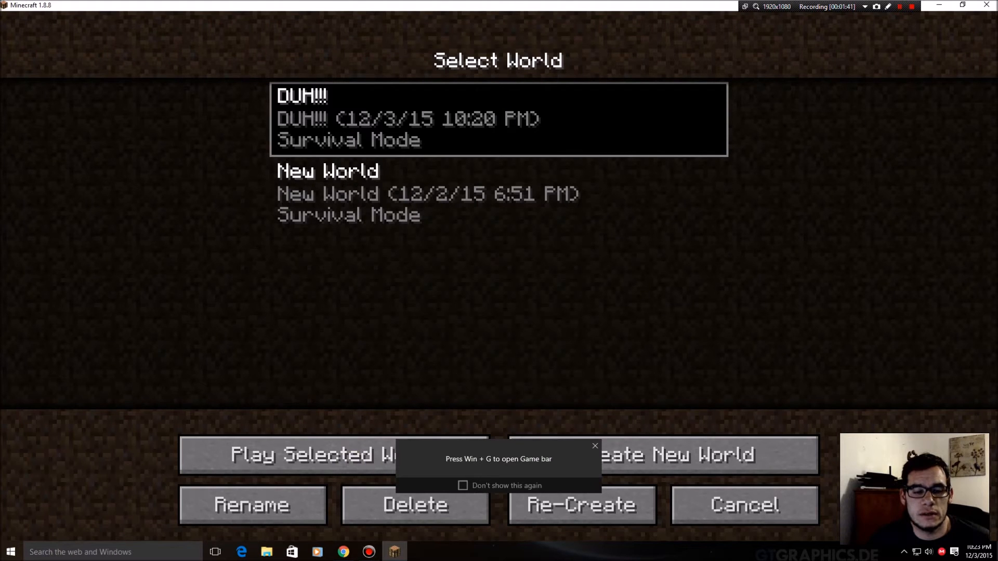
left_click(289, 454)
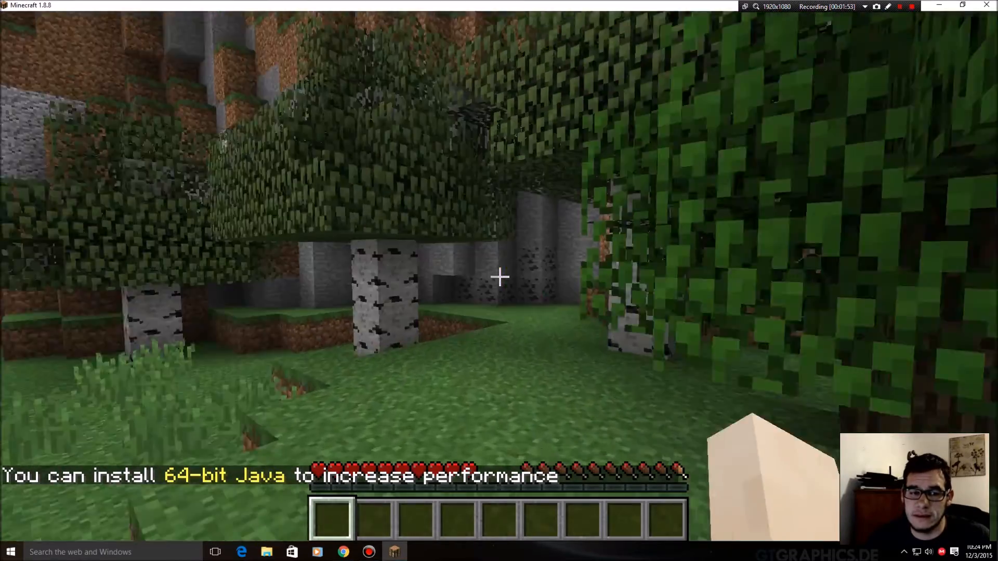
key("e")
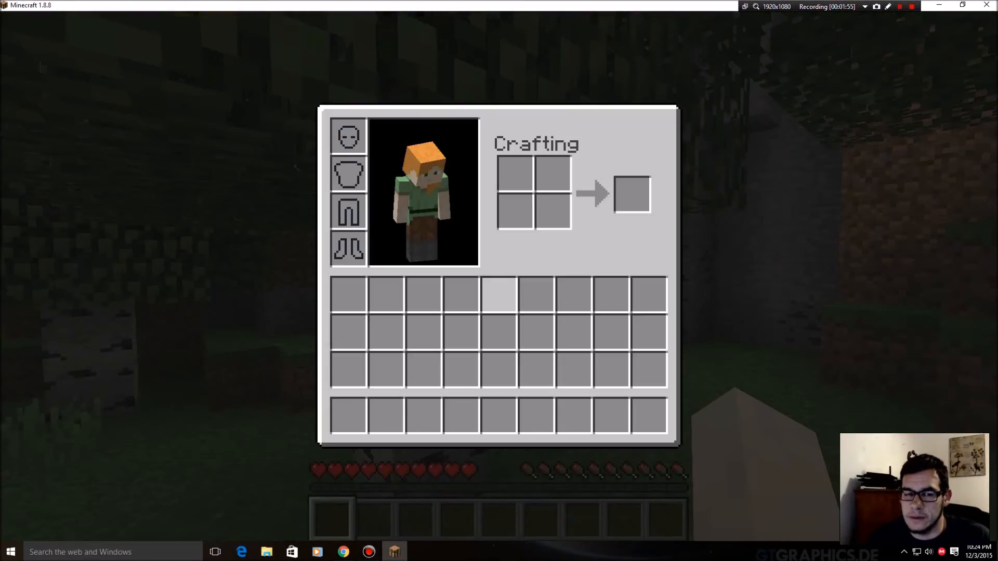
key("Escape")
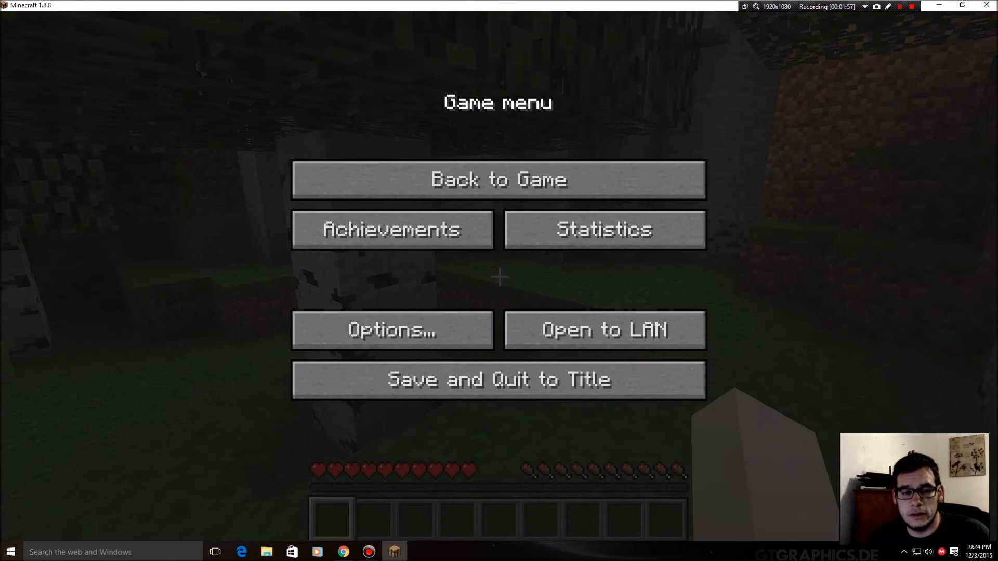
- Raise Render Distance to 32 Extreme in Video Settings and return to the game menu
left_click(389, 330)
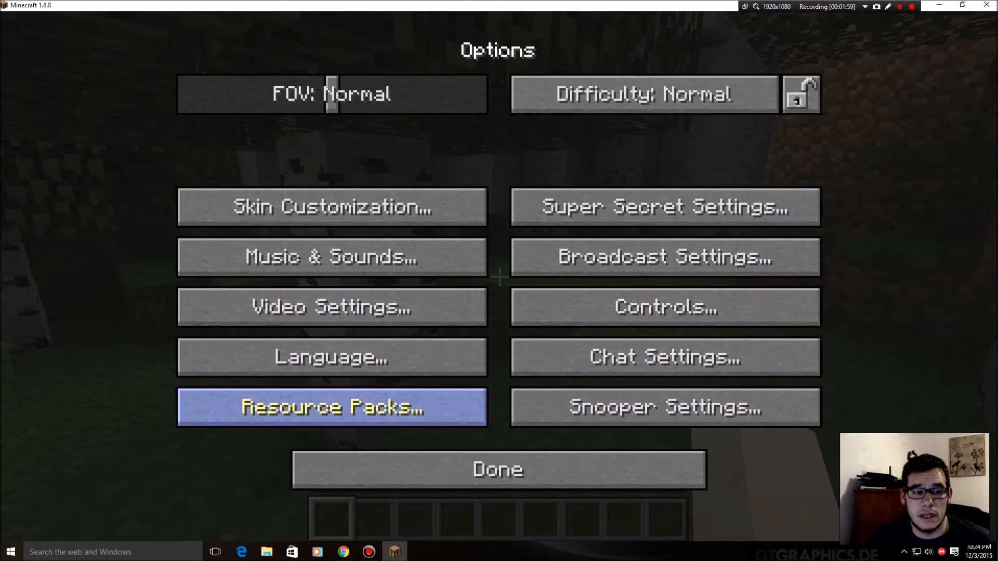
left_click(332, 307)
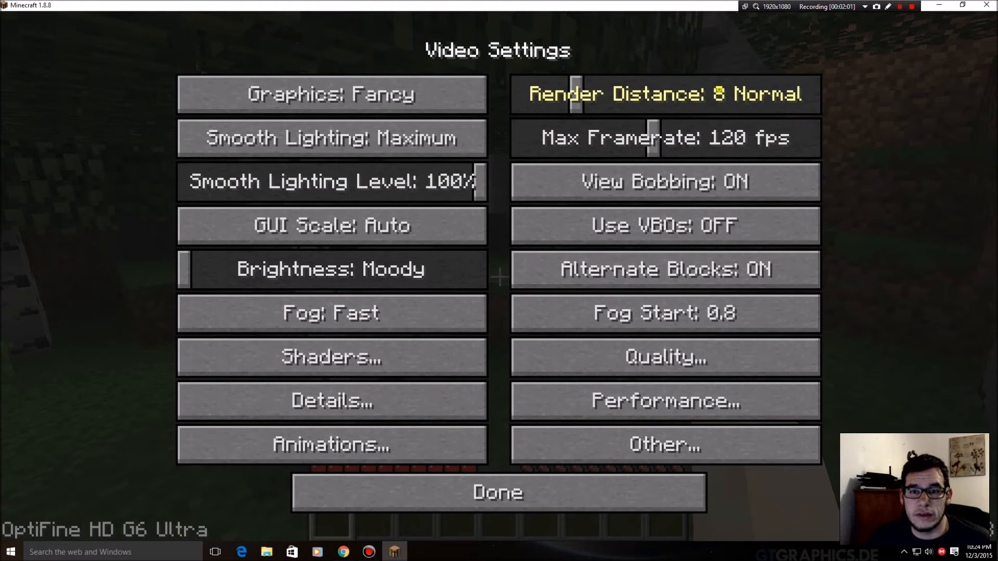
left_click_drag(575, 94, 792, 94)
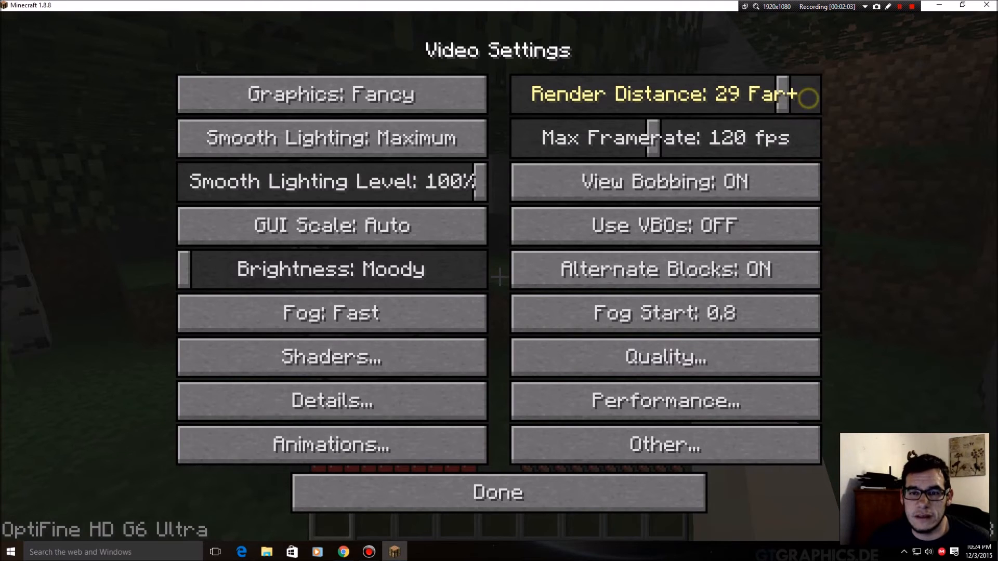
left_click_drag(807, 94, 815, 94)
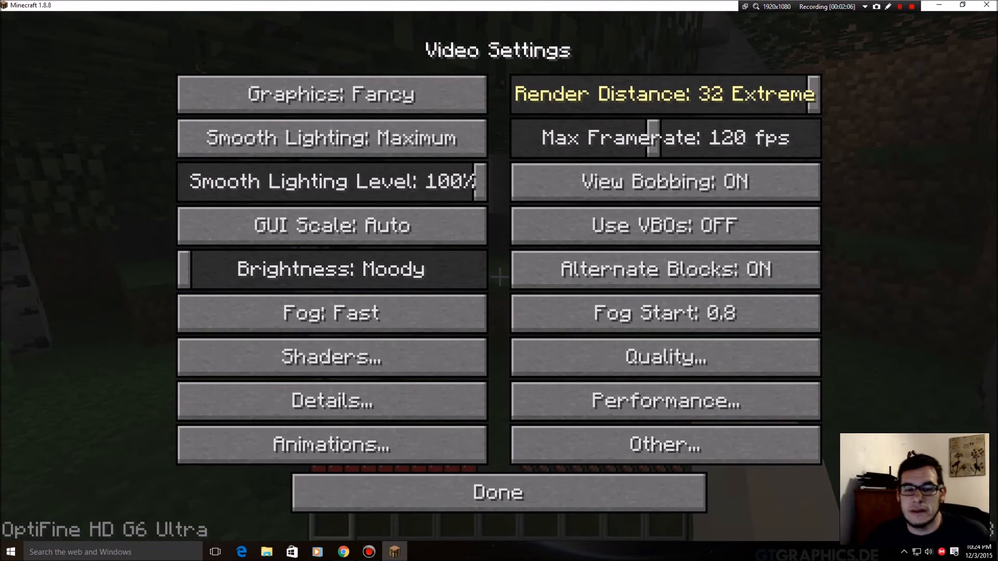
mouse_move(665, 357)
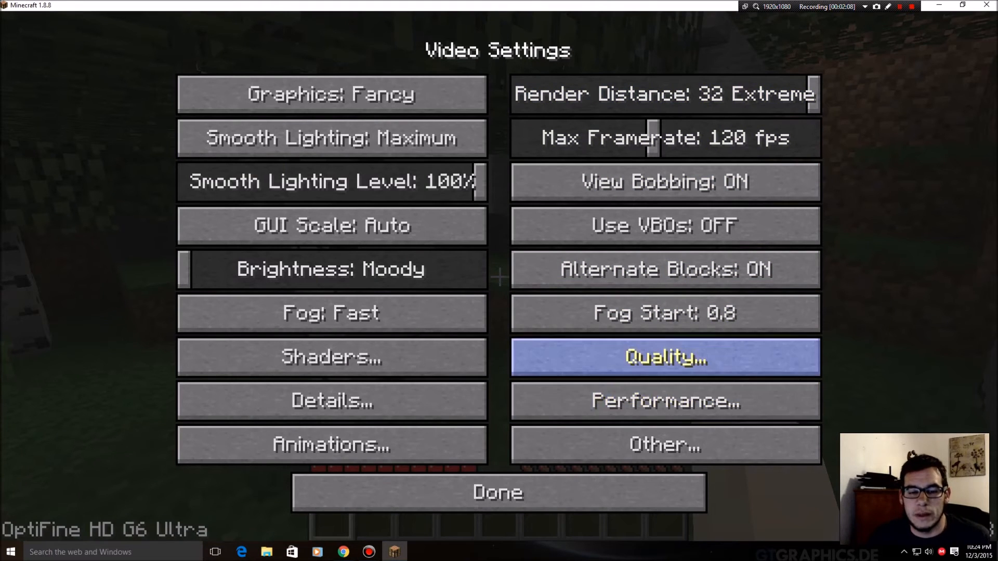
mouse_move(492, 485)
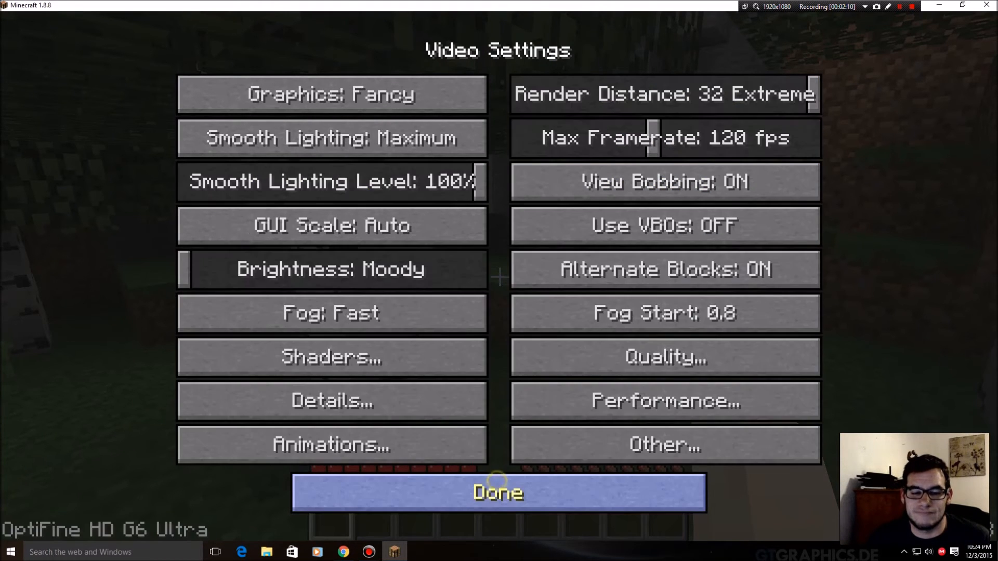
mouse_move(386, 454)
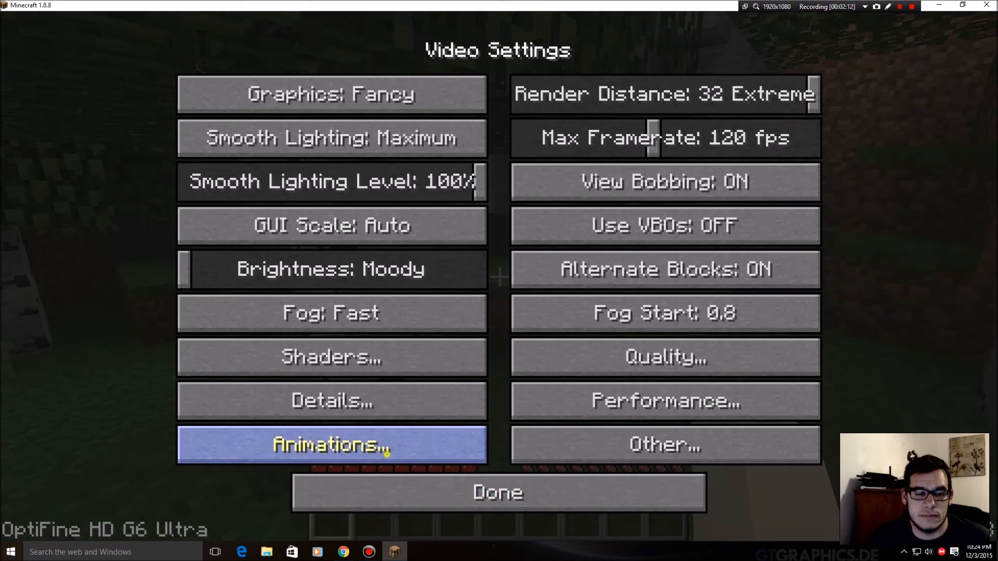
mouse_move(736, 506)
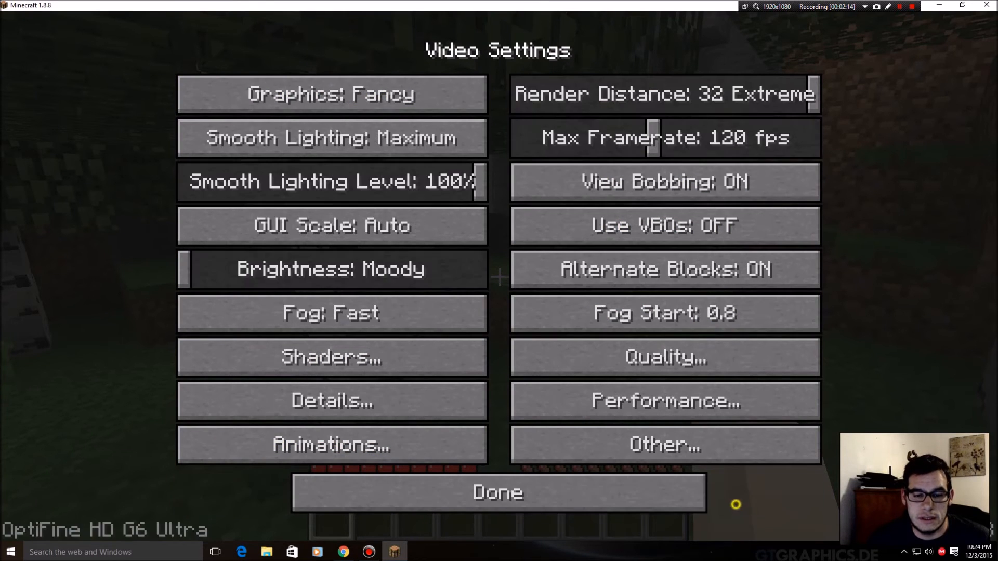
left_click(497, 492)
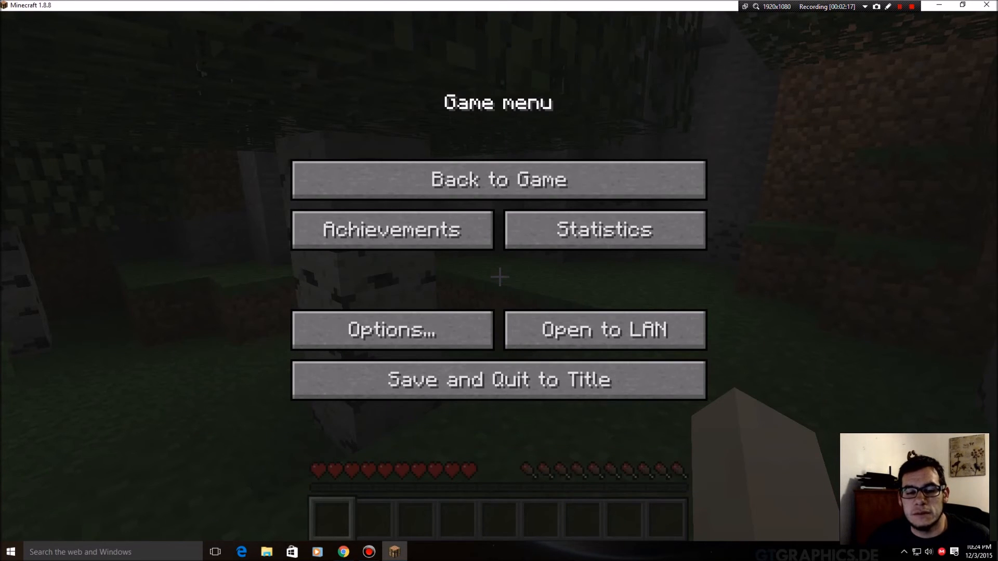
- Return to the DUH!!! world to see the far-off hills and river
left_click(497, 180)
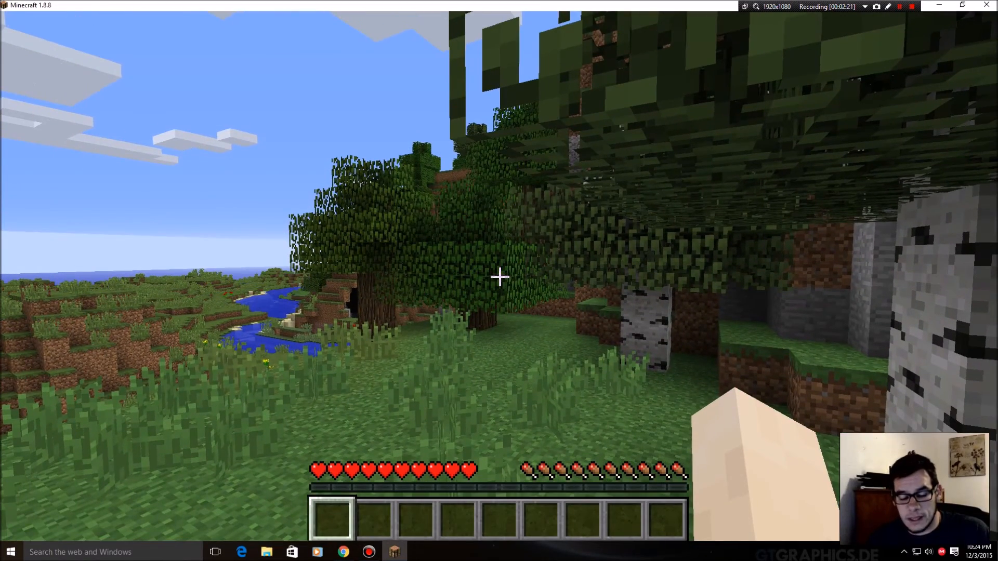
mouse_move(499, 276)
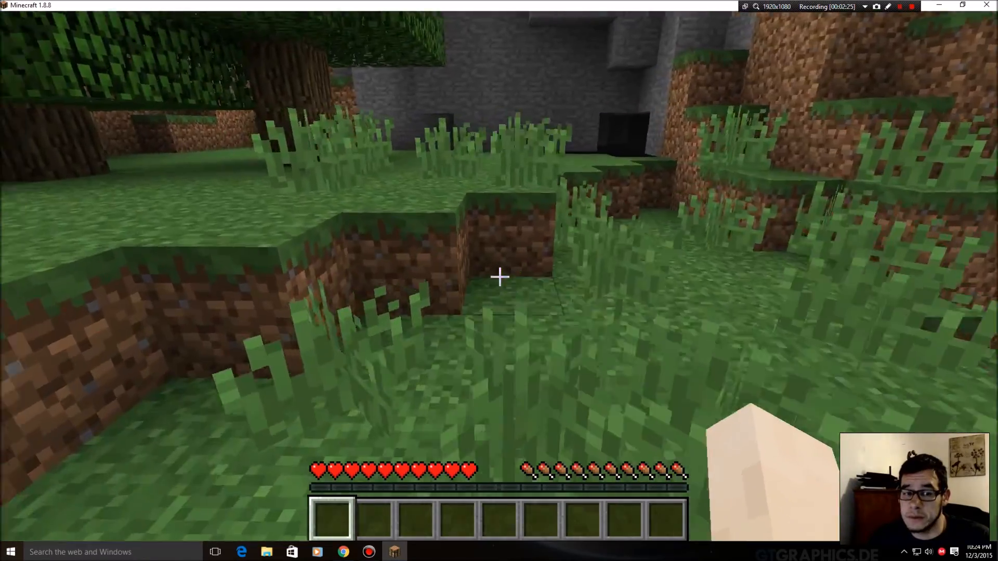
mouse_move(498, 277)
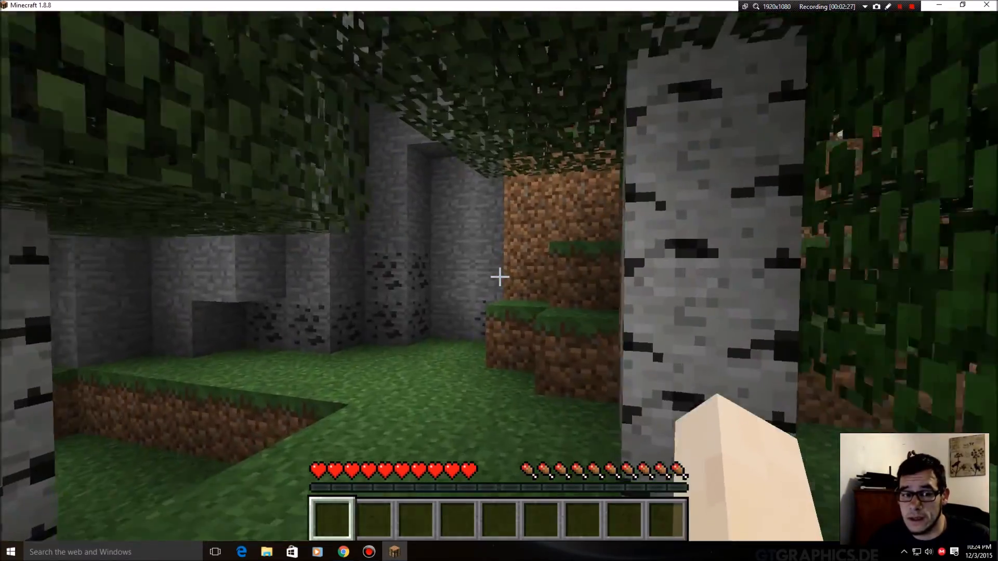